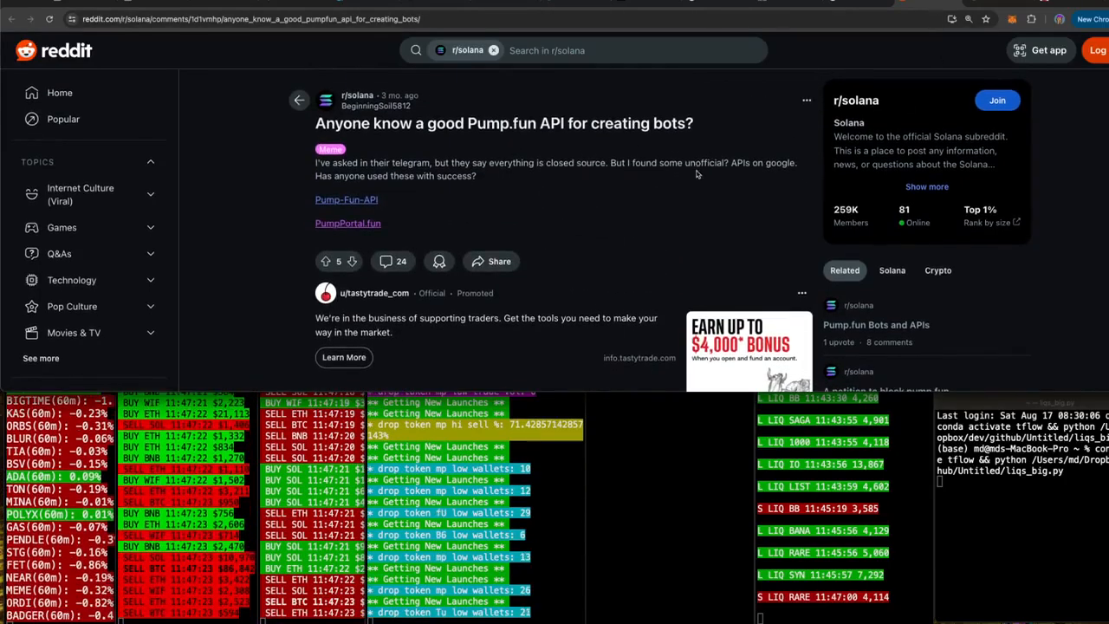
# Step: Scroll down the r/solana post toward the Pump.fun API link
pyautogui.scroll(-3)
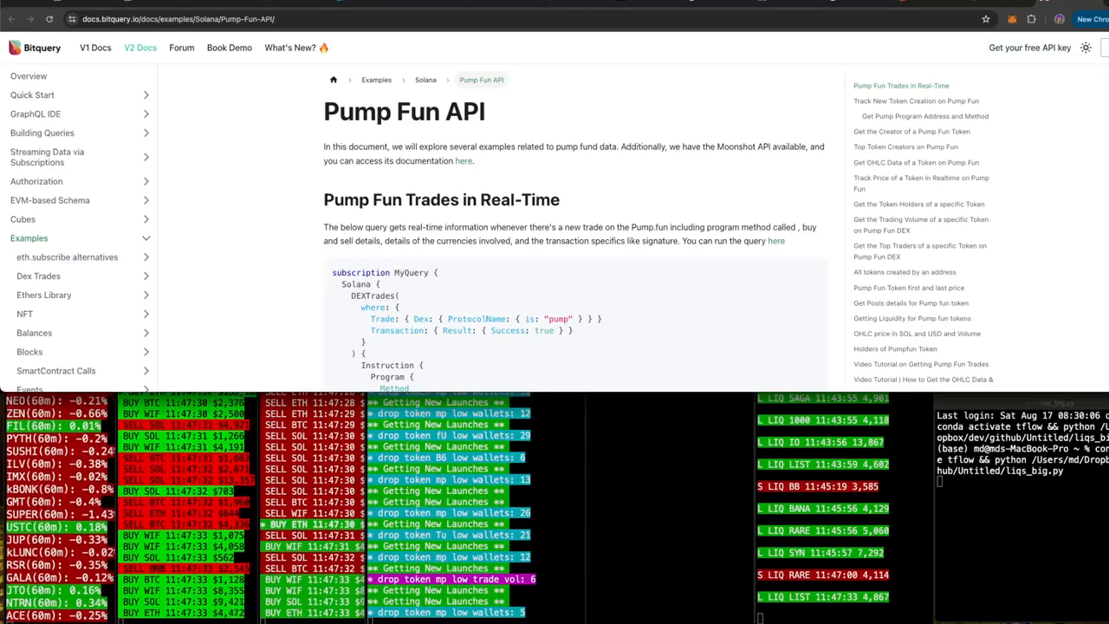
pyautogui.scroll(-3)
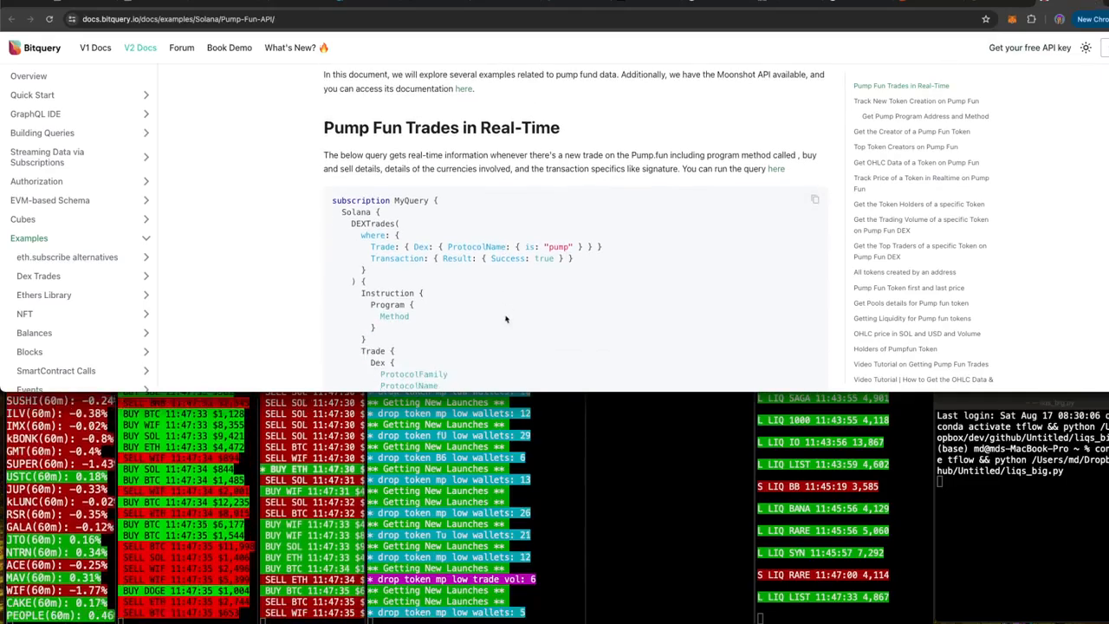
pyautogui.scroll(-3)
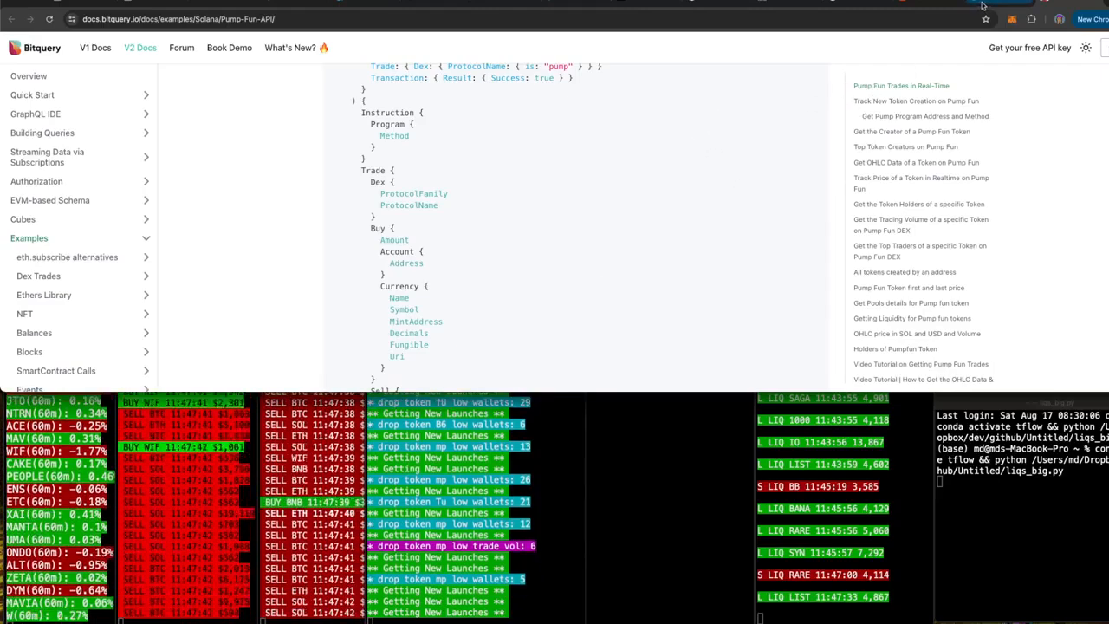
pyautogui.scroll(-3)
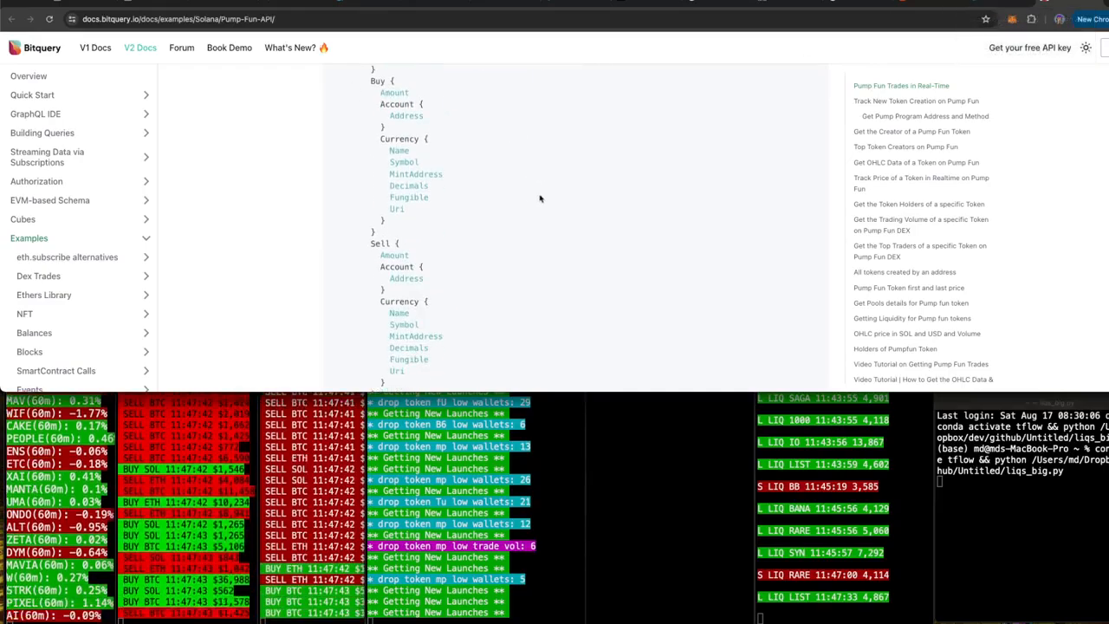
pyautogui.scroll(-3)
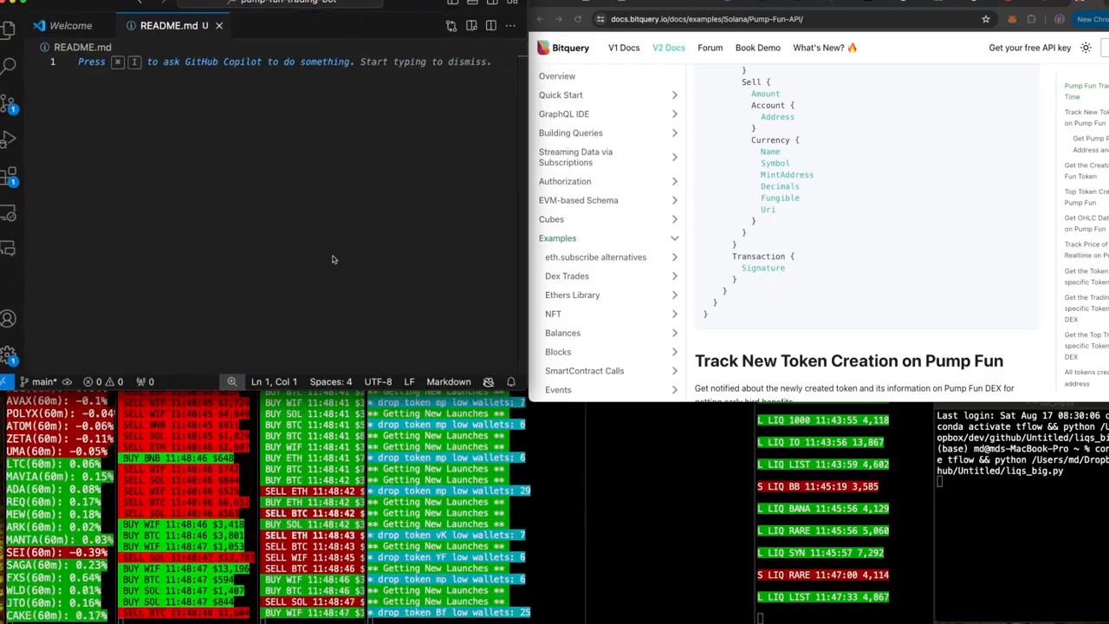
pyautogui.write('# PUMP FUN BOT')
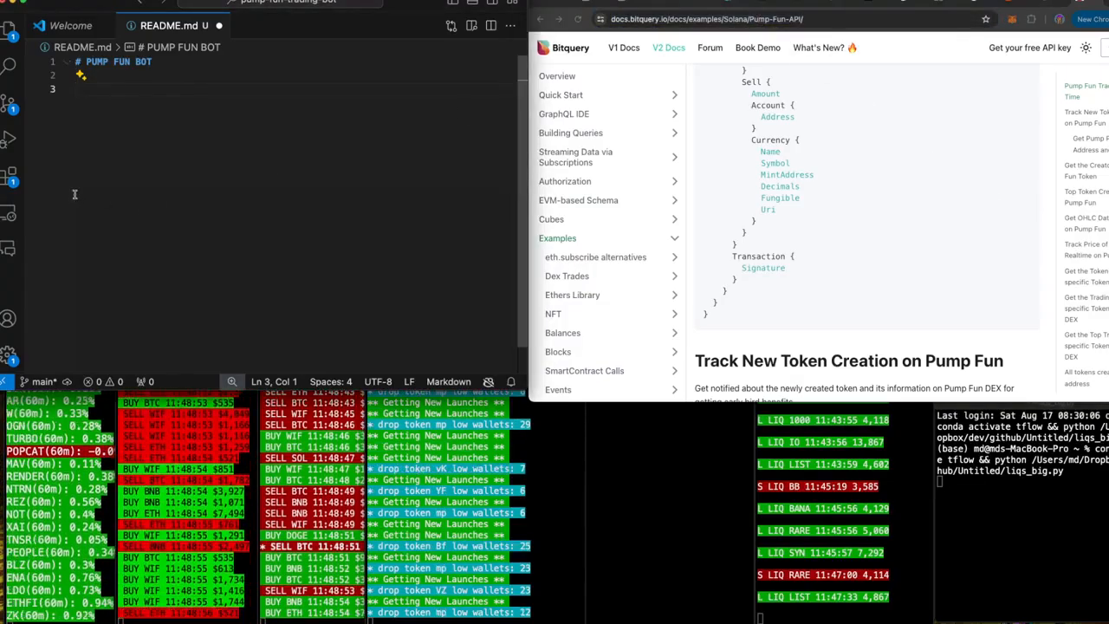
pyautogui.write('vu')
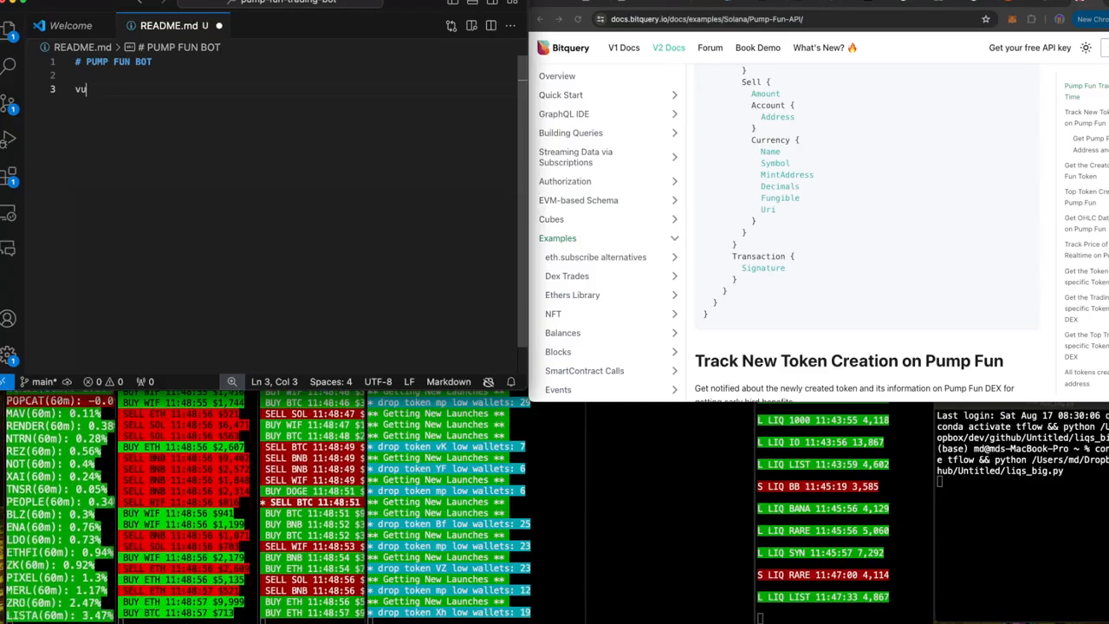
pyautogui.write('bitq')
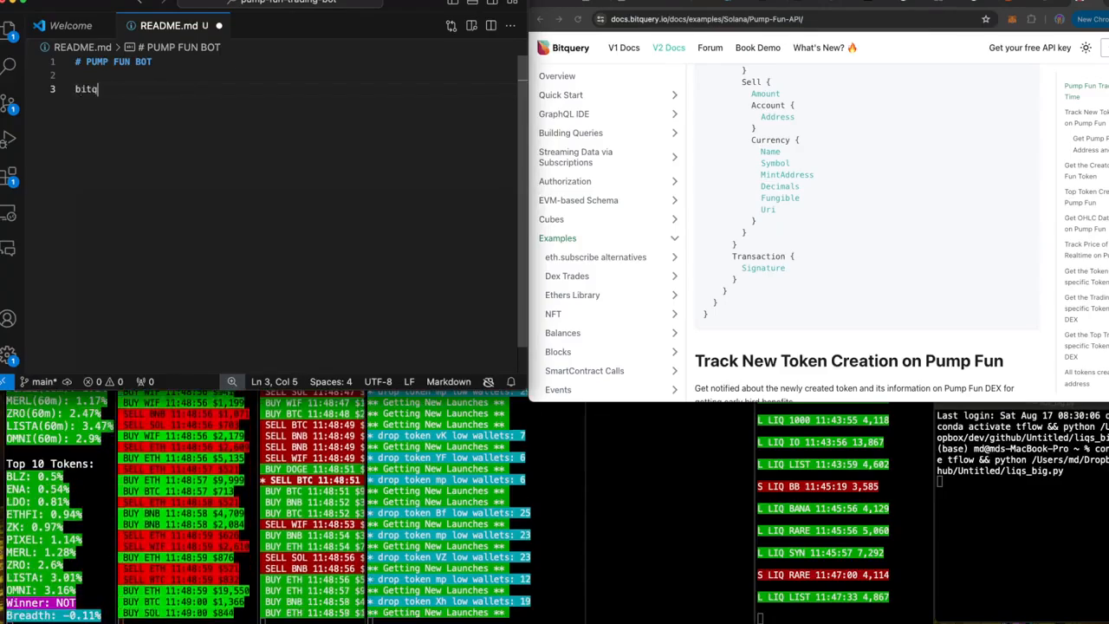
pyautogui.write('uery api for d')
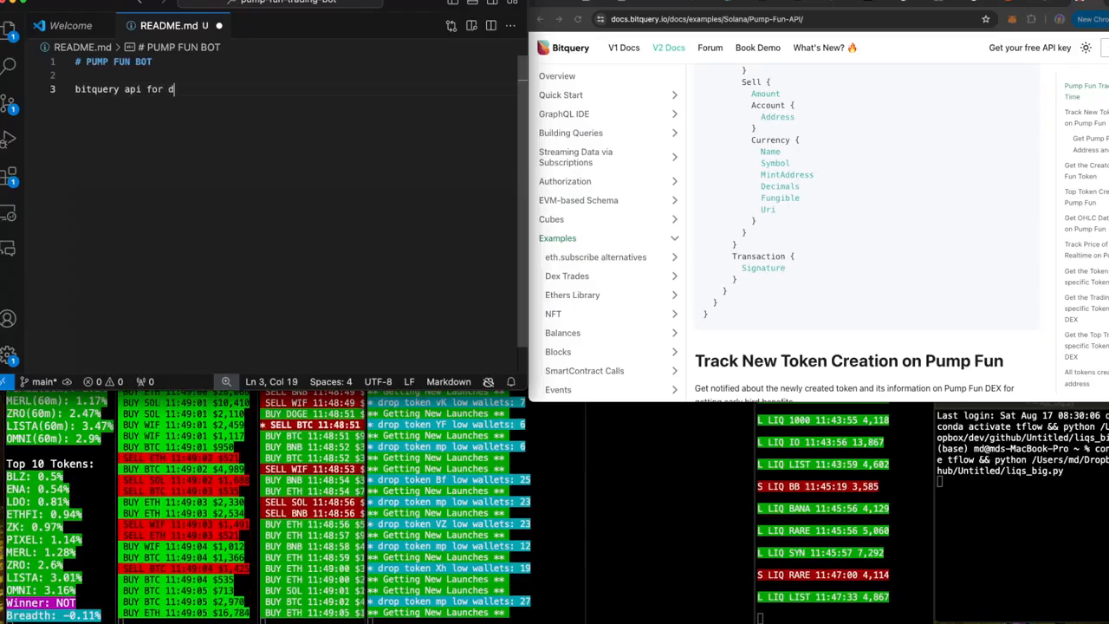
pyautogui.write('ata - https://docs.bitquery.io/docs/examples/Solana/Pump-Fun-API/')
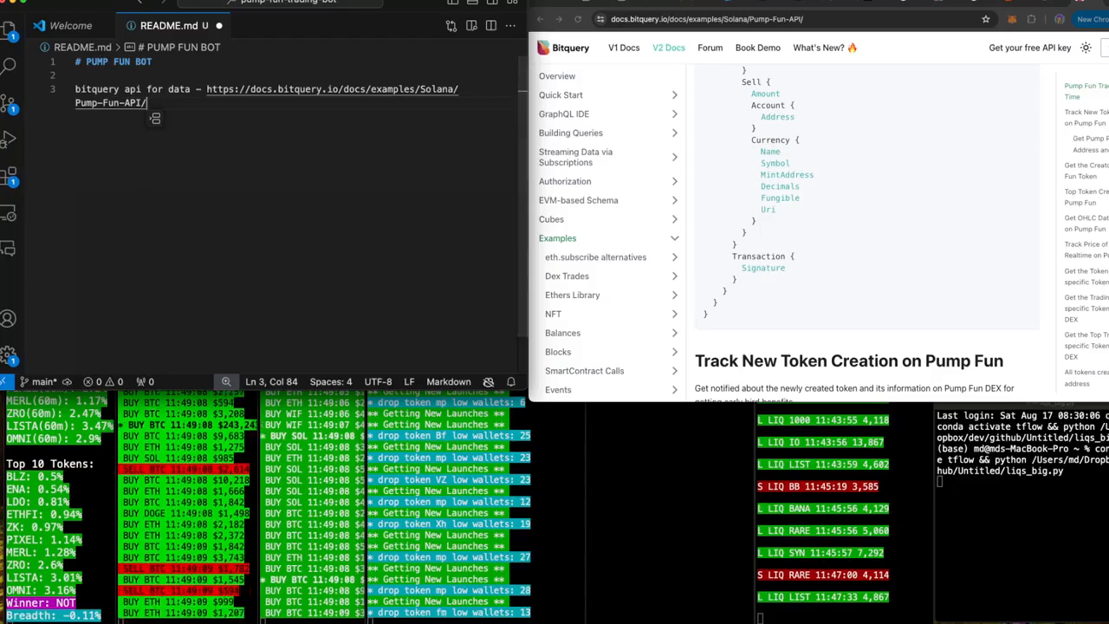
# Step: Navigate the browser to pumpportal.fun to view the PumpPortal docs
pyautogui.write('pumpportal.fun')
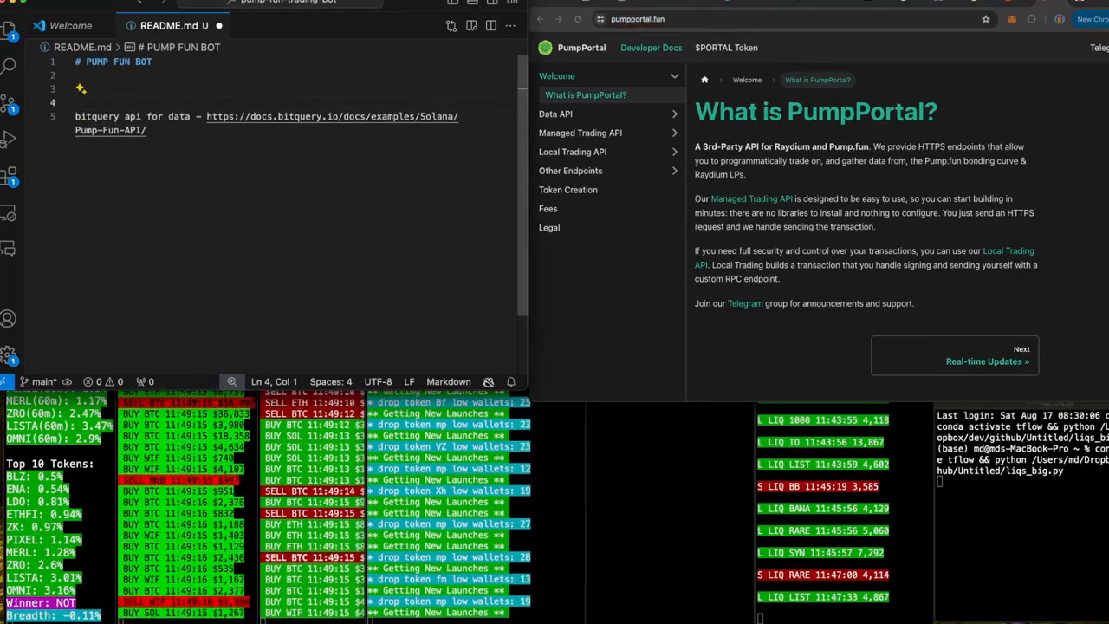
pyautogui.write('pump fun')
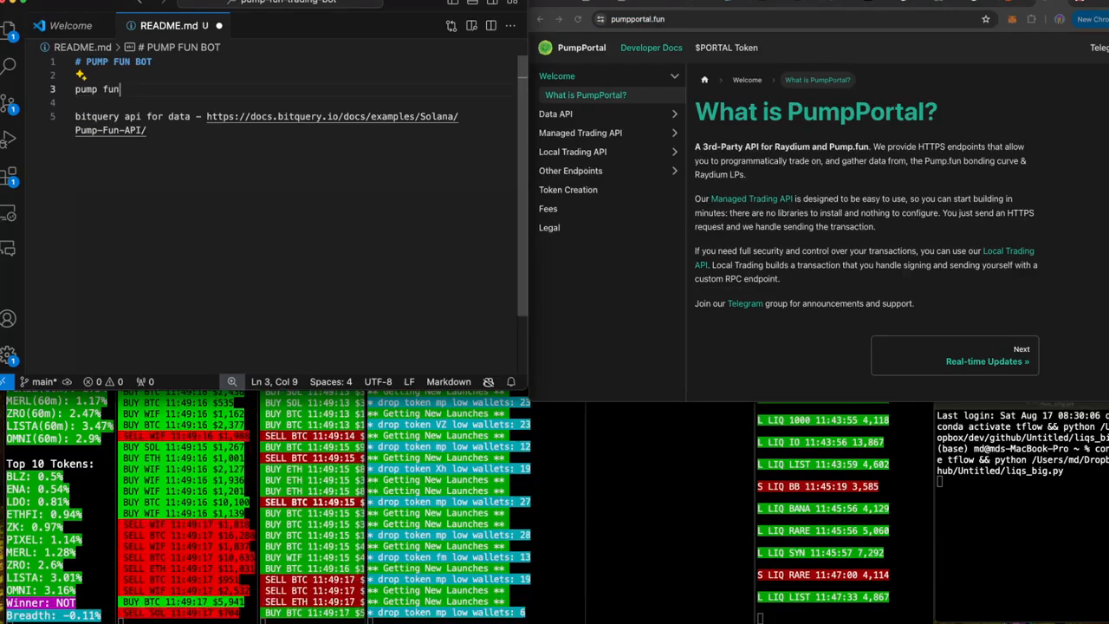
pyautogui.write('unofficial api (pump portal) - https://pumpportal.fun/')
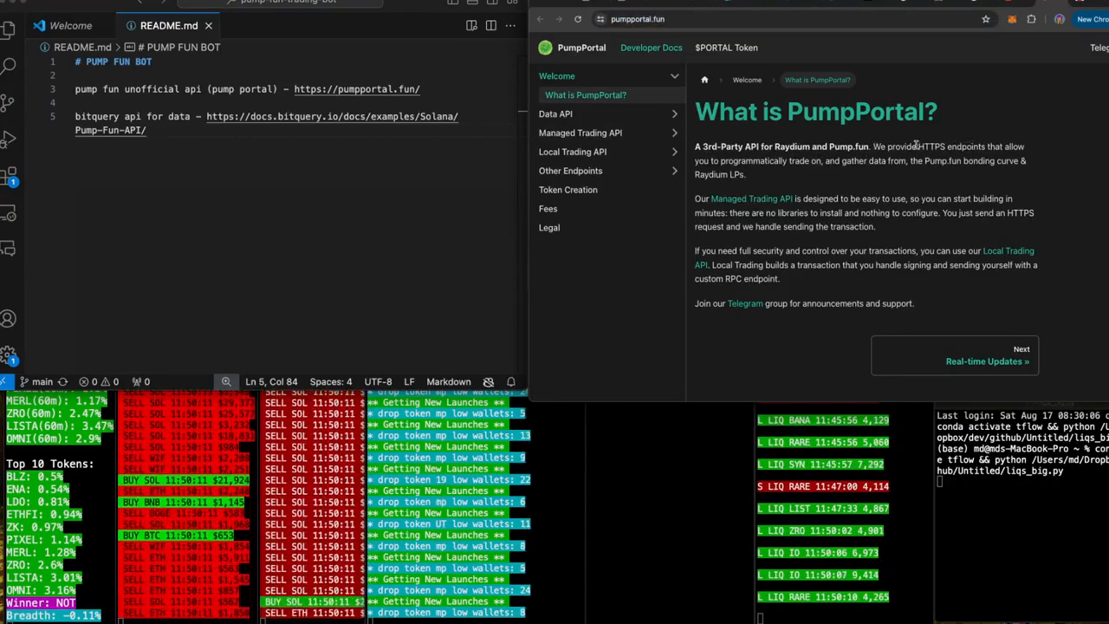
# Step: Select 'the Pump.fun bonding curve' on PumpPortal and begin a Google query starting 'please'
pyautogui.doubleClick(950, 146)
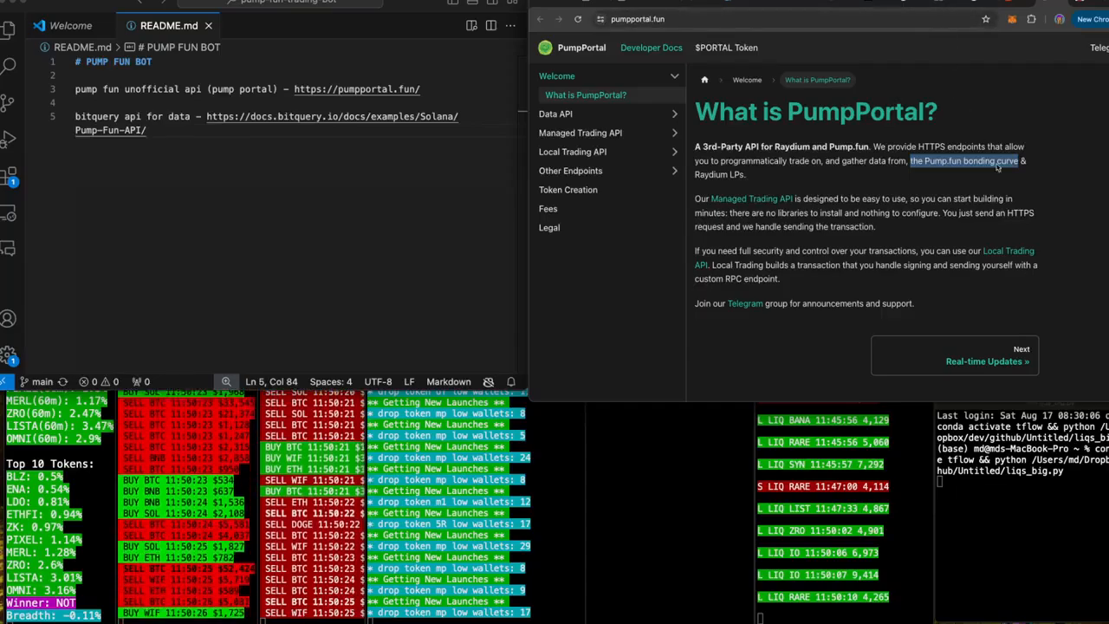
pyautogui.write('please explain the bonding curver on')
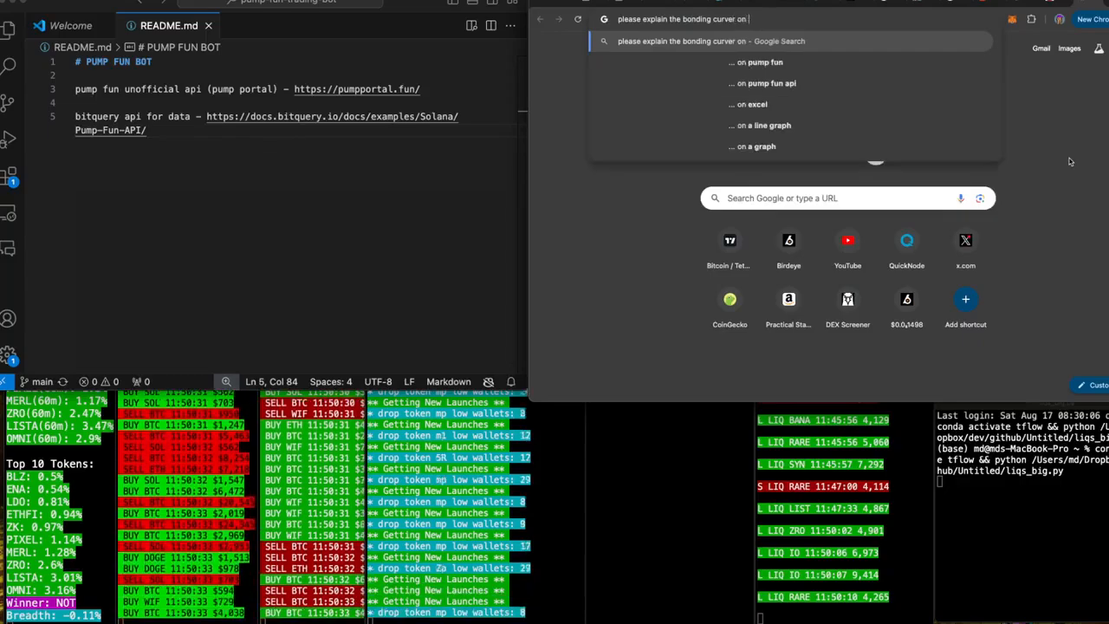
# Step: Search 'please explain the bonding curve pump fun' and start a 'bonding curve' line in README.md
pyautogui.write('pump fu')
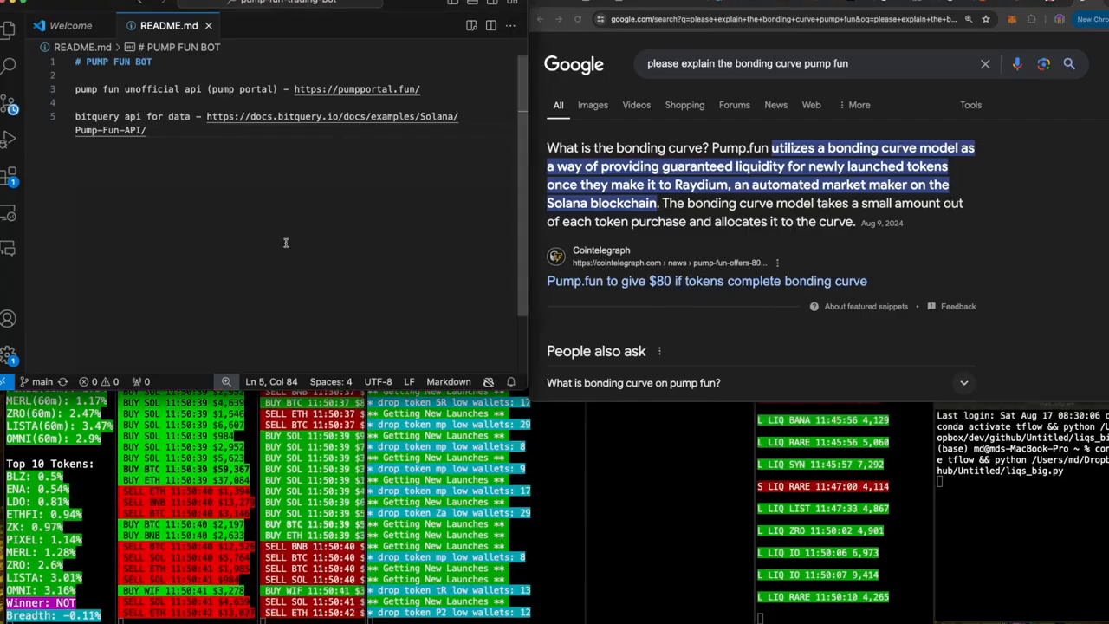
pyautogui.write('bonding')
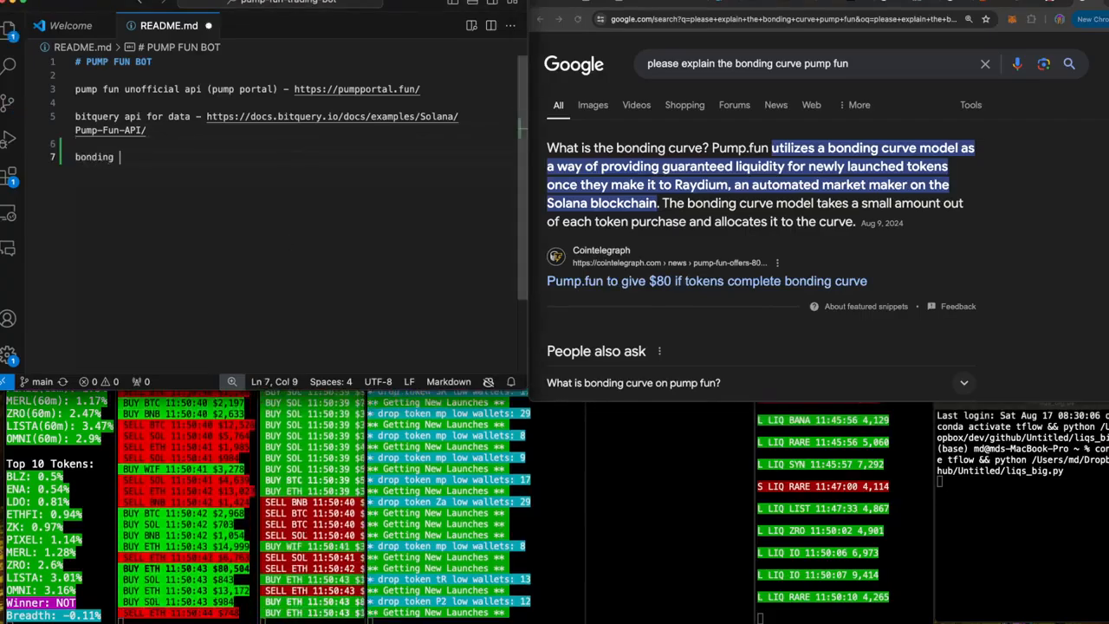
pyautogui.write('c')
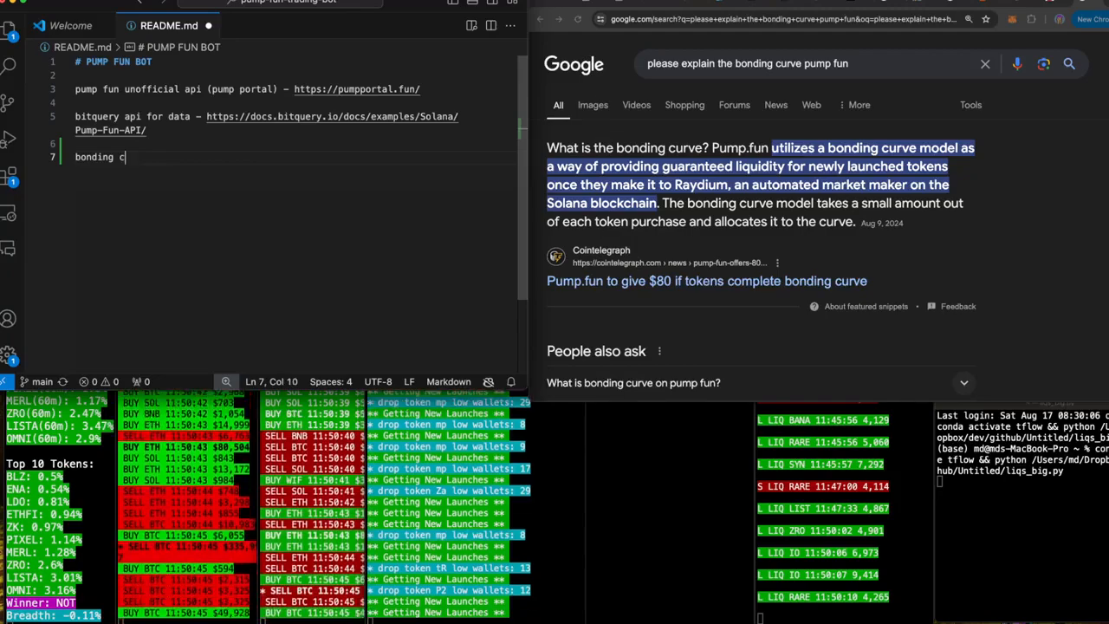
pyautogui.write('urver-')
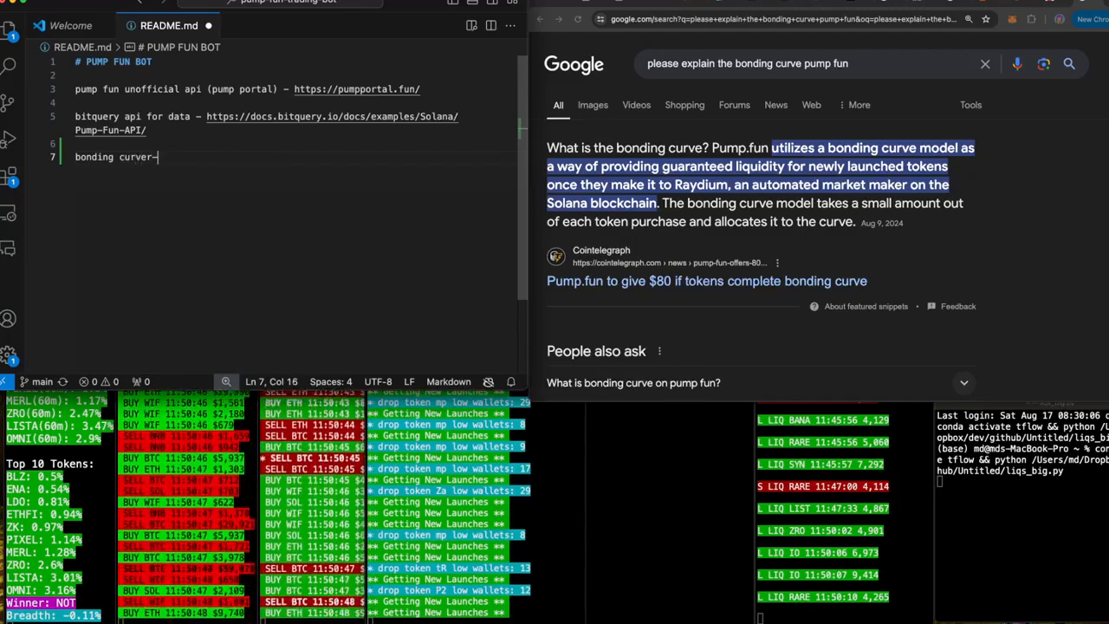
pyautogui.press('Backspace')
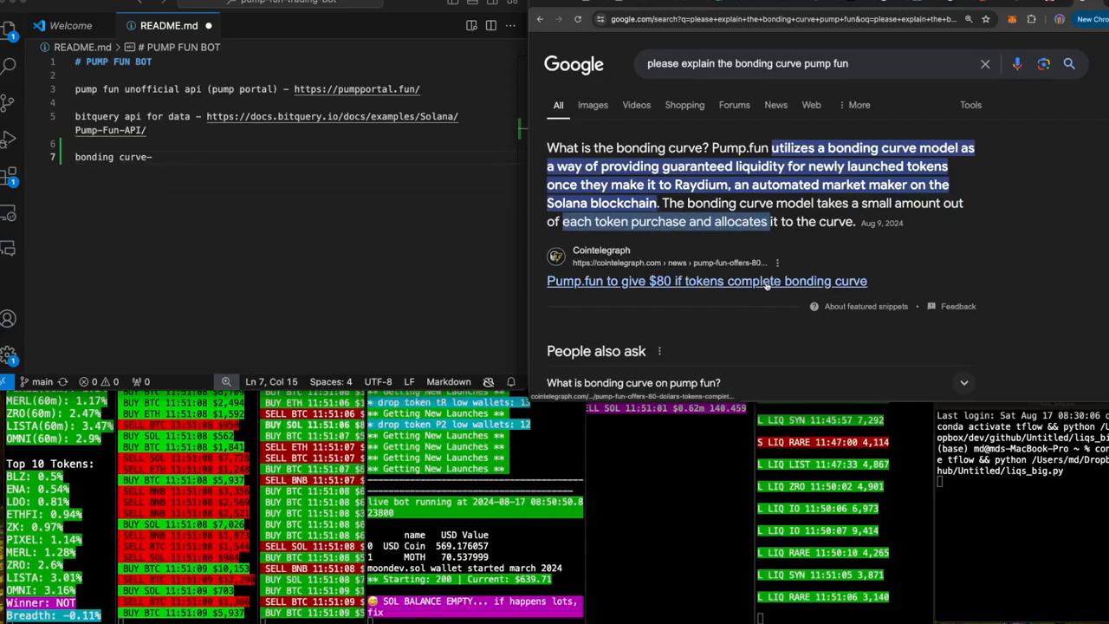
# Step: Open the Cointelegraph bonding curve article and scroll to 'What is the bonding curve?'
pyautogui.click(707, 280)
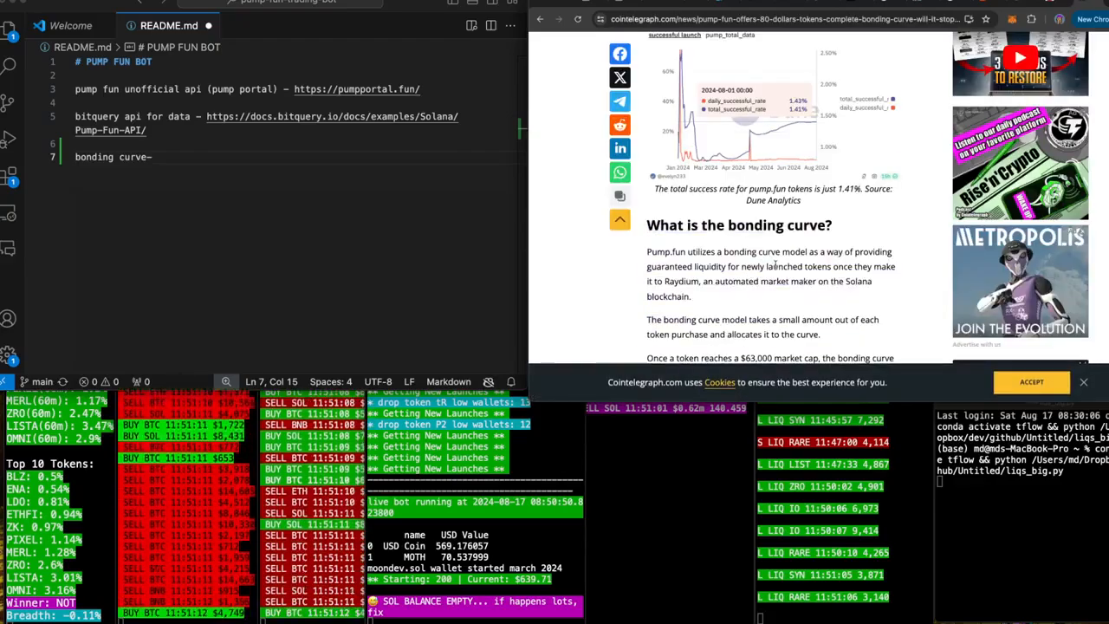
pyautogui.scroll(-3)
pyautogui.write('- once the token reache')
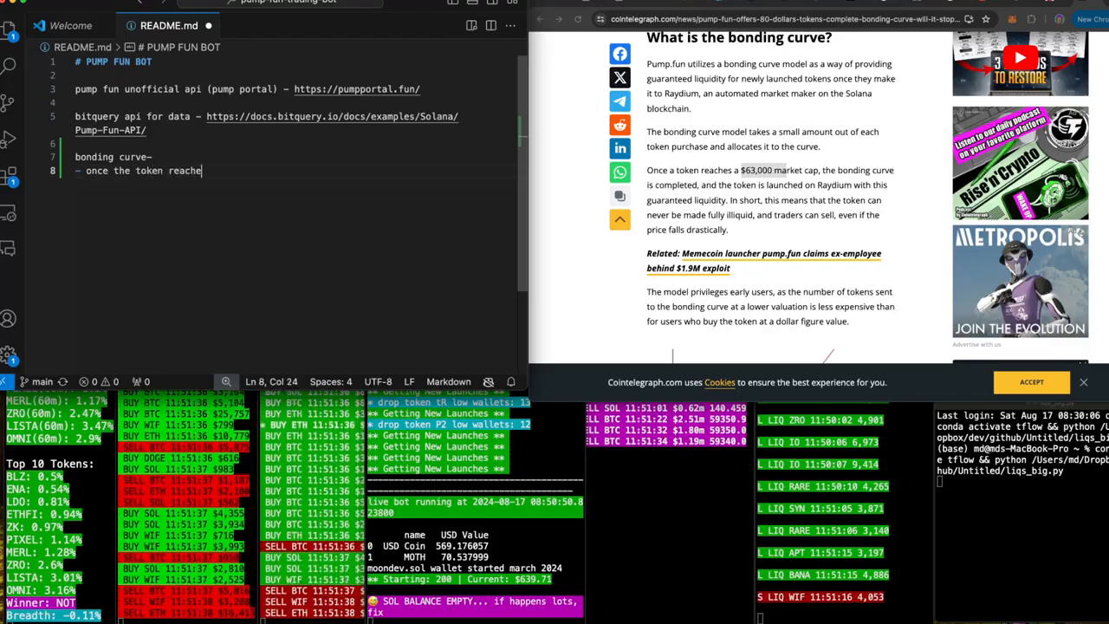
# Step: Add the bullet: once the token reaches 63k market cap, bonding curve completes and token launches on Raydium
pyautogui.write('s 63k marckey cap, the bonding curver is completed and')
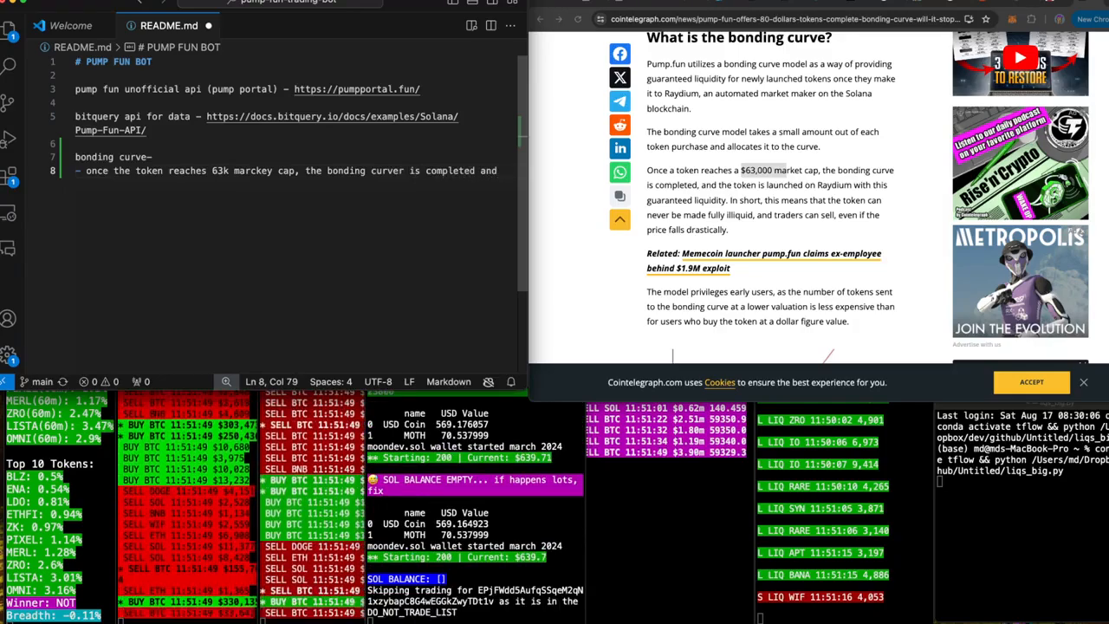
pyautogui.write('token is launched on t')
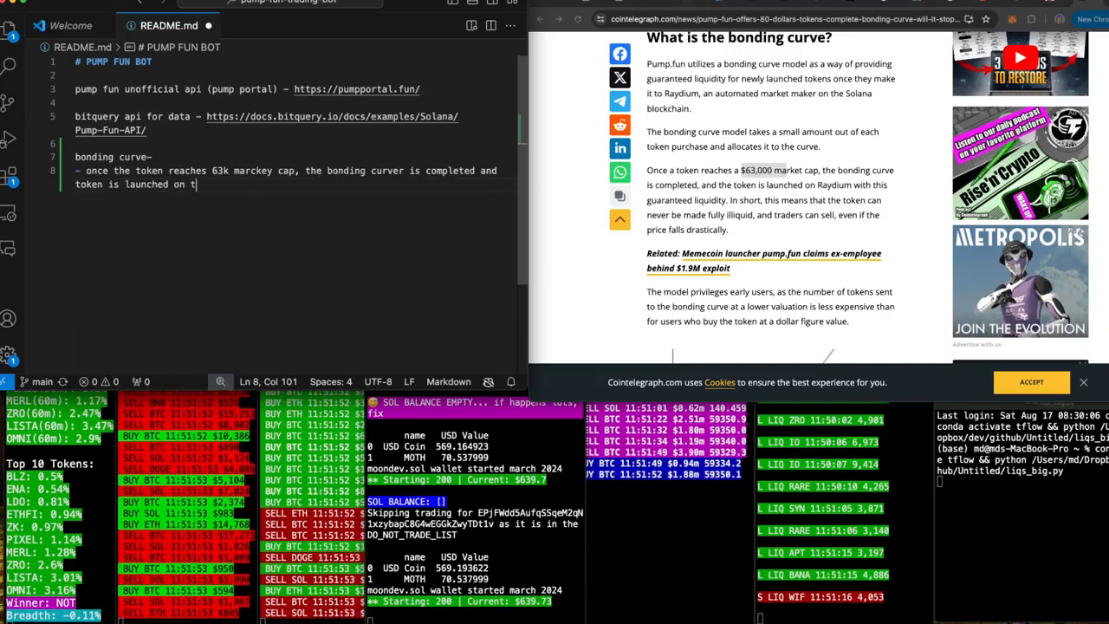
pyautogui.write('raydium')
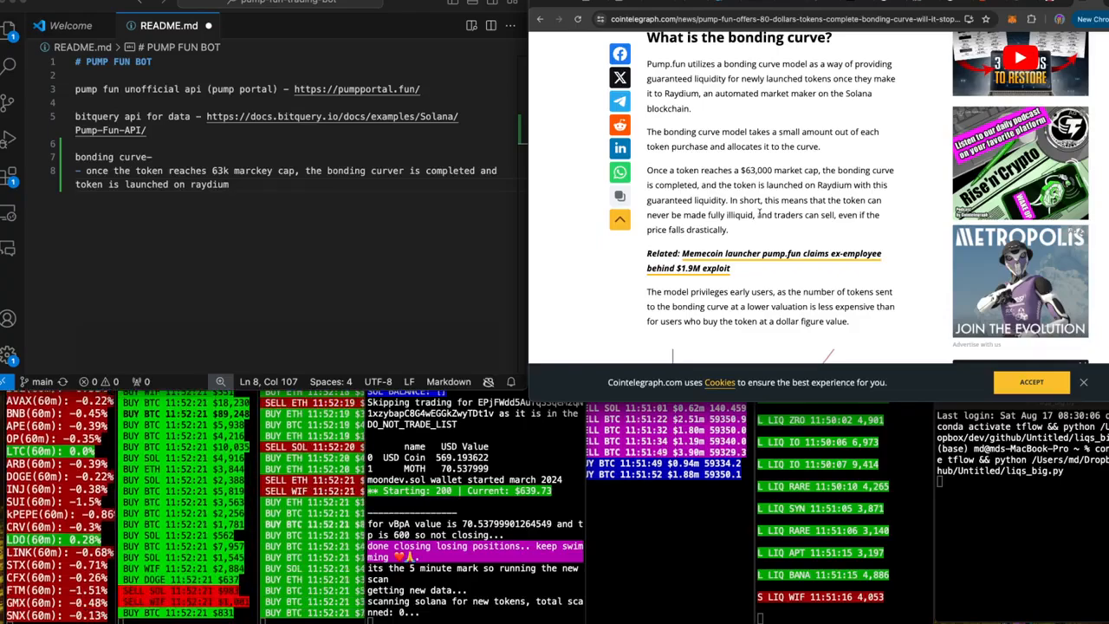
# Step: Scroll past the bonding curve chart to the 'Will this incentive prevent rug pulls?' section
pyautogui.scroll(-3)
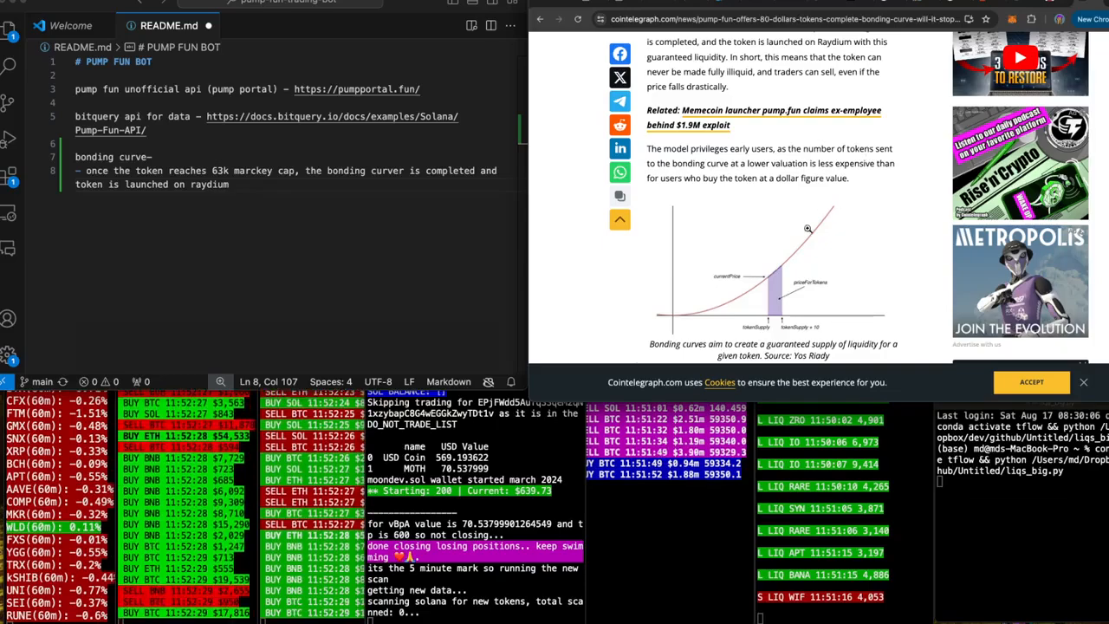
pyautogui.scroll(-3)
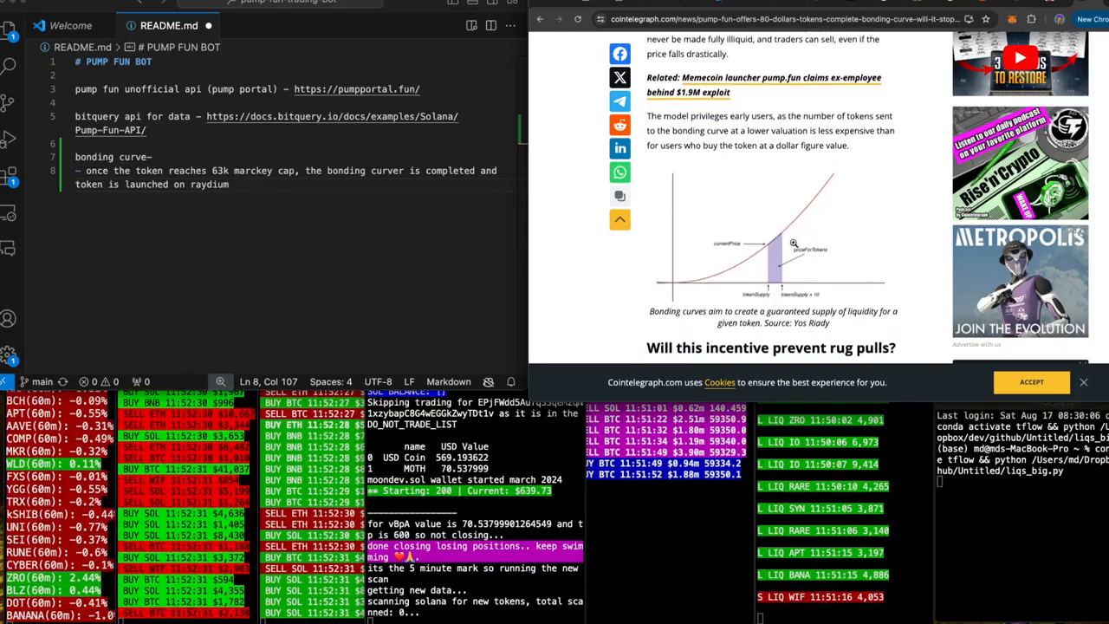
pyautogui.scroll(-3)
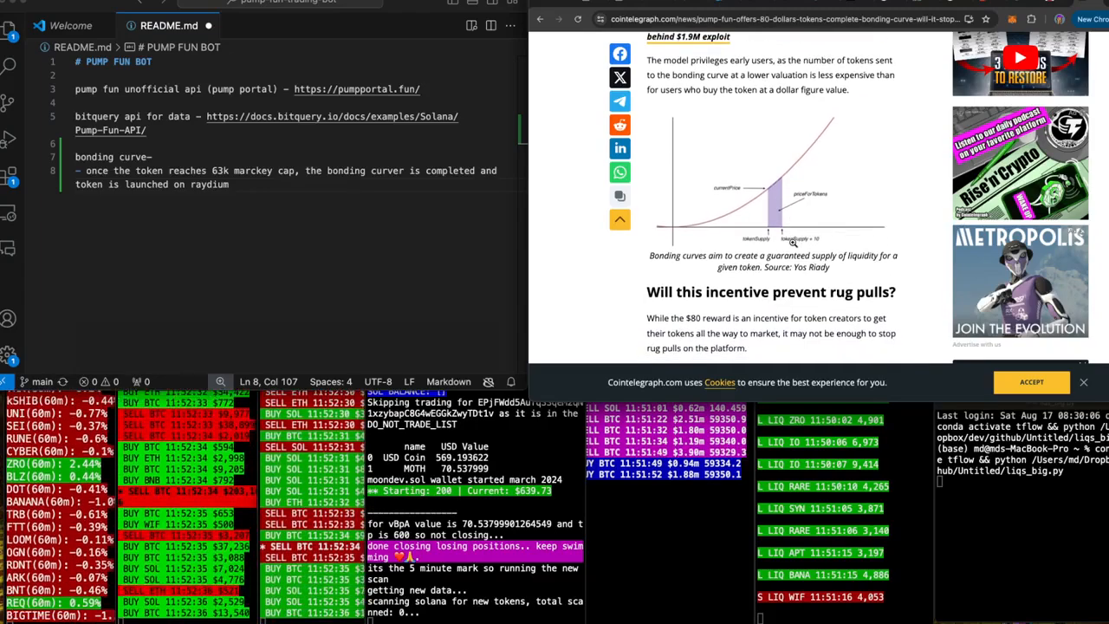
pyautogui.scroll(-3)
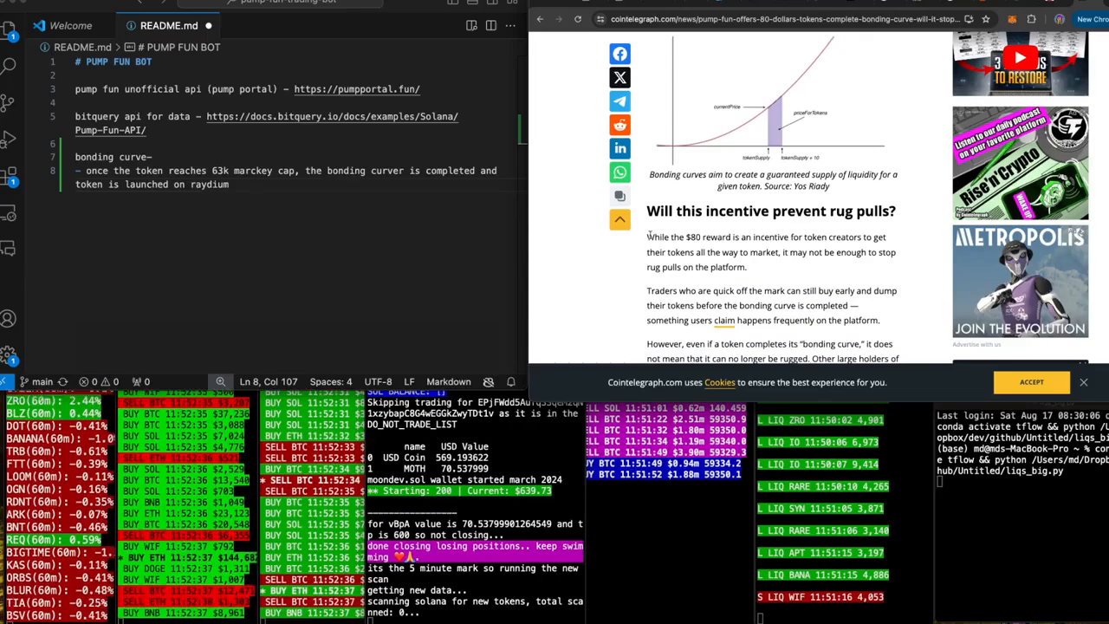
pyautogui.scroll(-3)
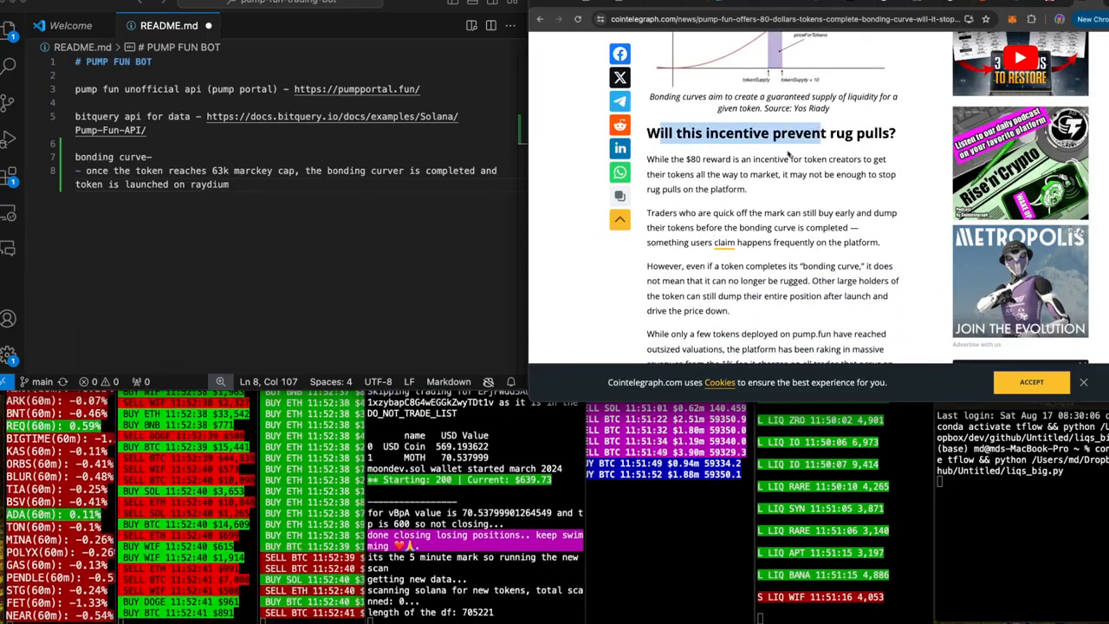
pyautogui.scroll(-3)
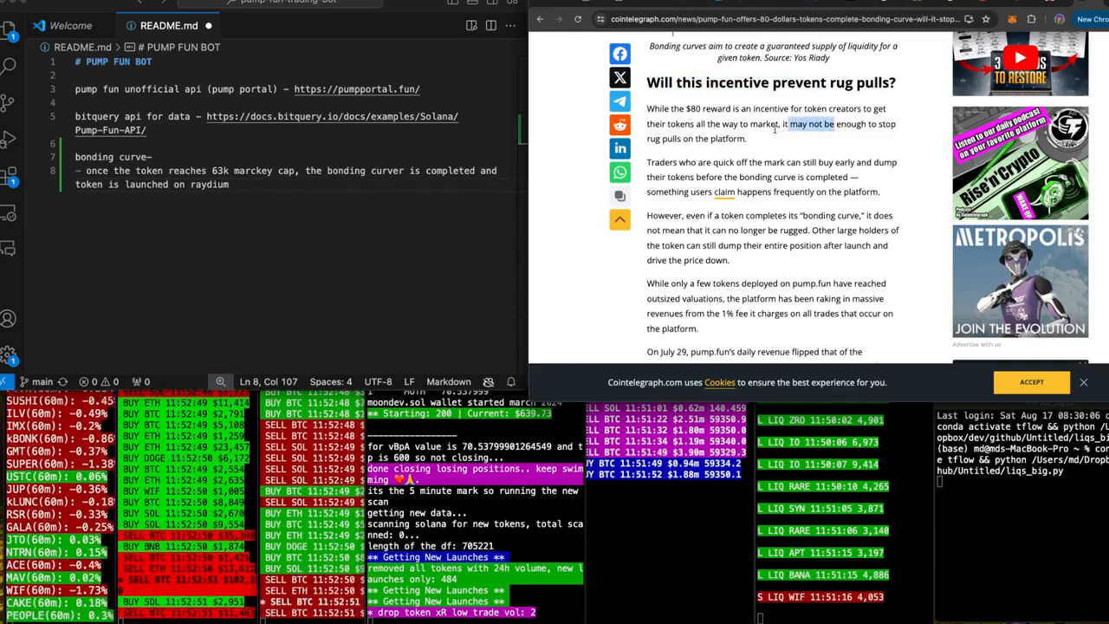
pyautogui.scroll(-3)
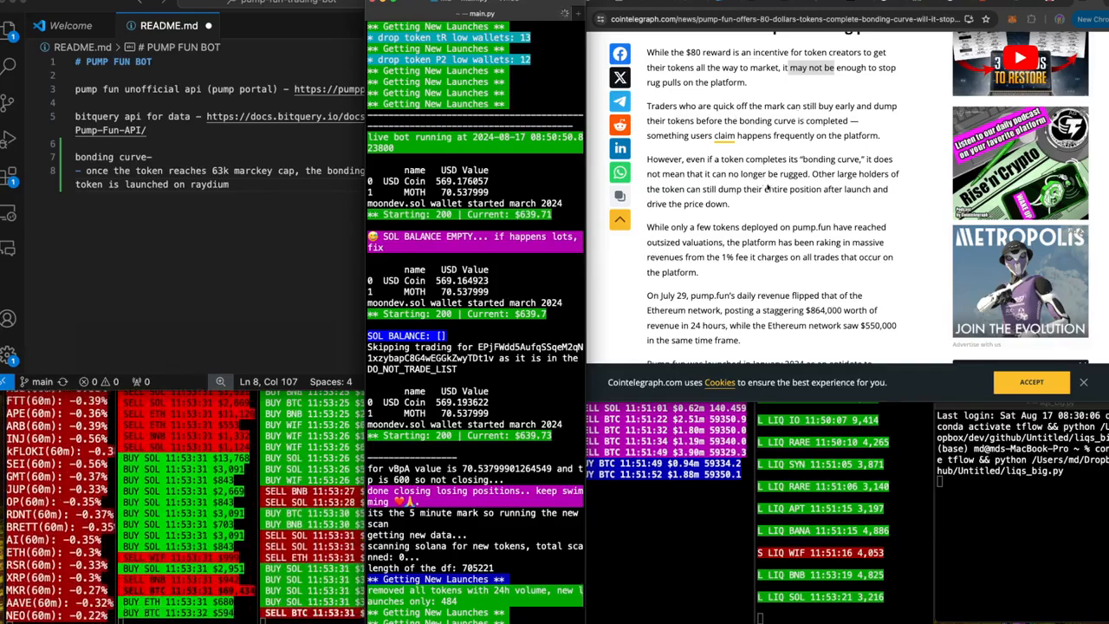
# Step: Scroll further through the article's Pump.fun revenue and launch history sections
pyautogui.scroll(-3)
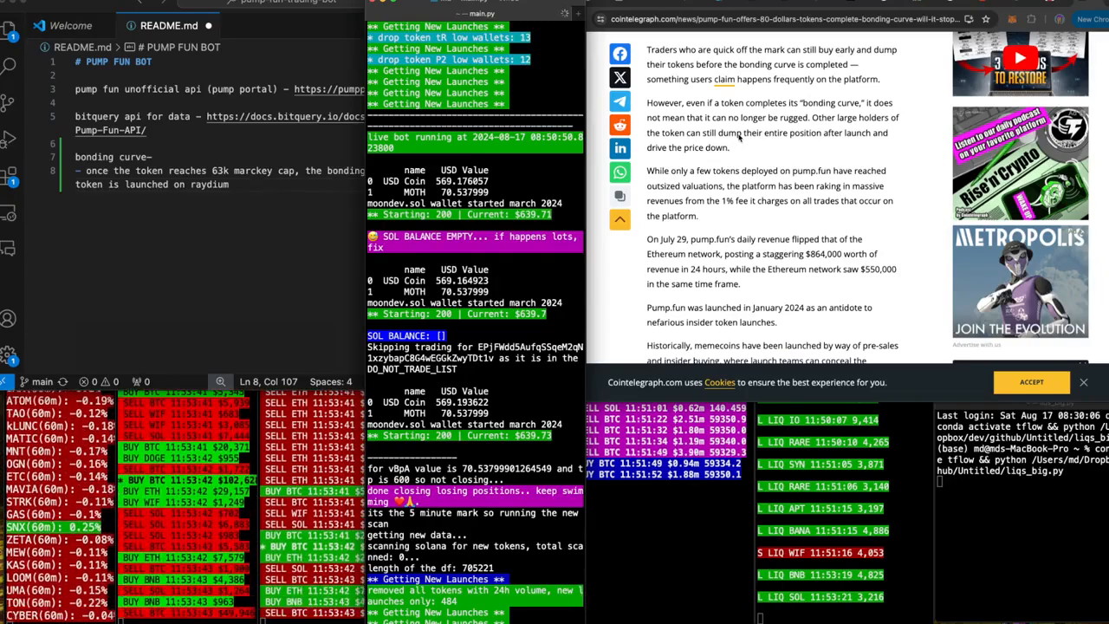
pyautogui.scroll(-3)
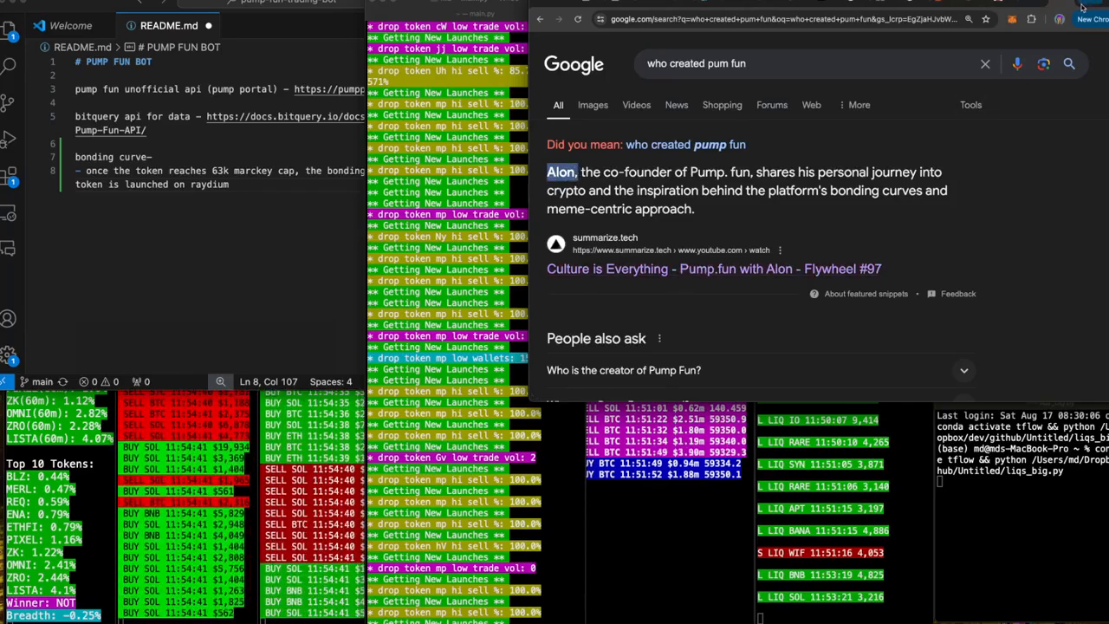
pyautogui.click(714, 267)
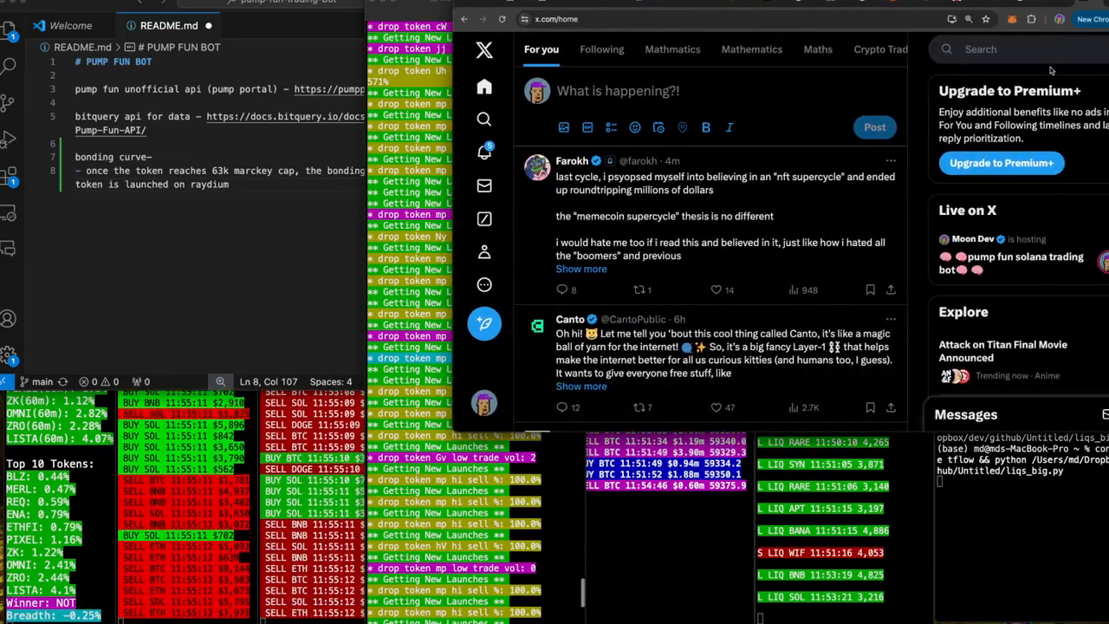
pyautogui.write('alon')
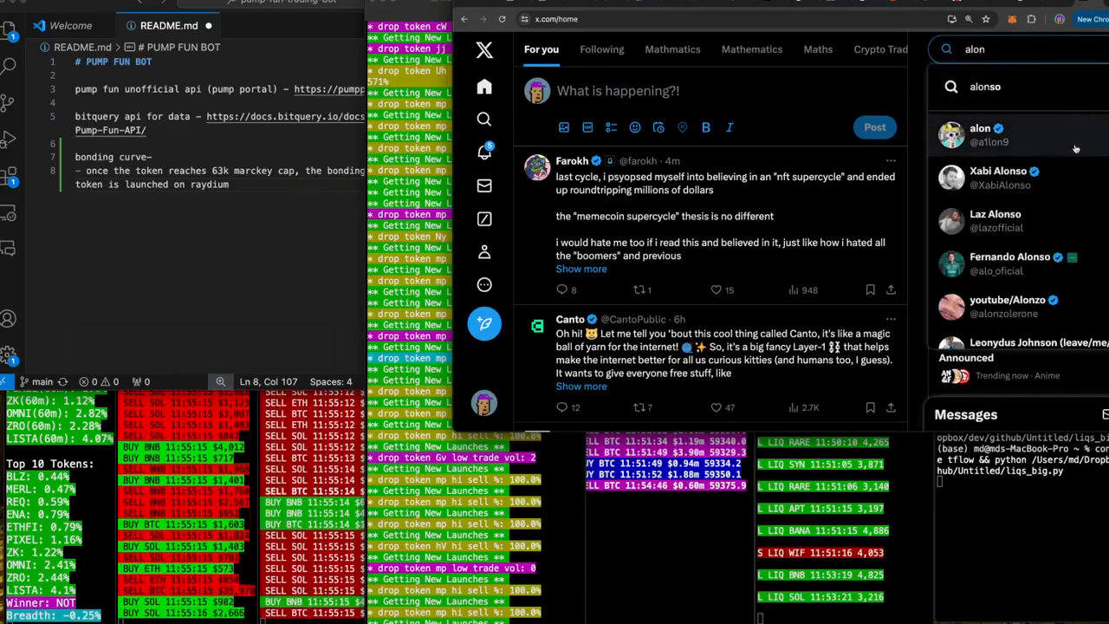
pyautogui.click(997, 135)
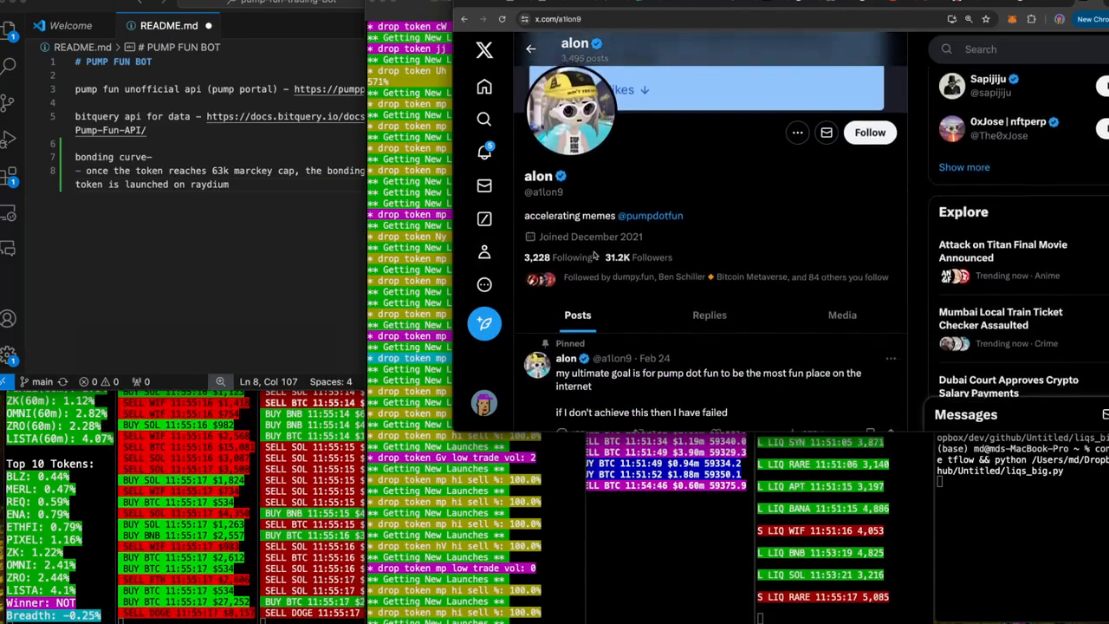